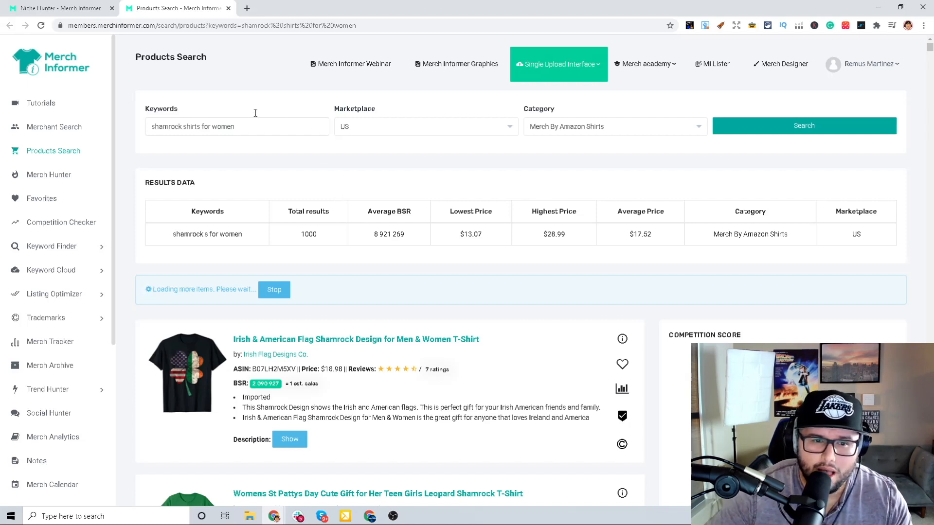
Leave the shamrock shirt product results and go to the Tutorials overview page
{"action": "triple_click", "coordinate": [237, 127]}
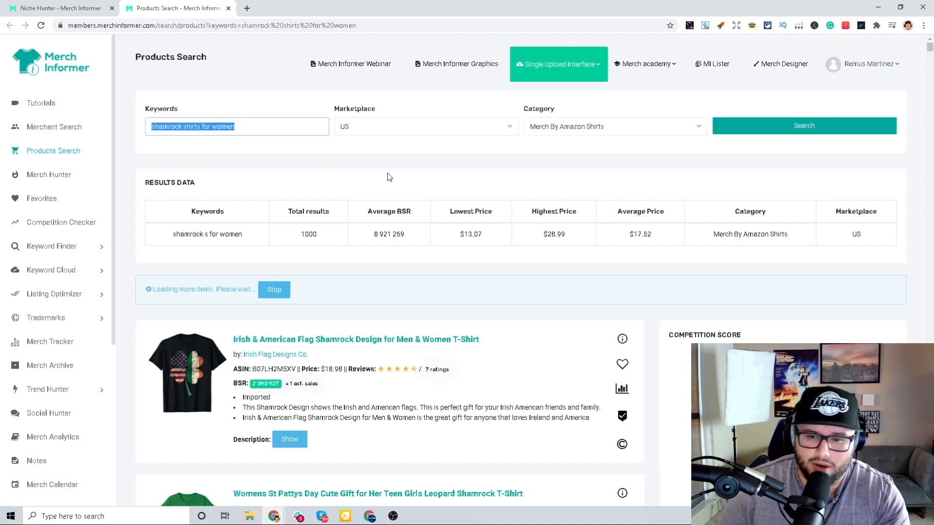
{"action": "left_click", "coordinate": [41, 103]}
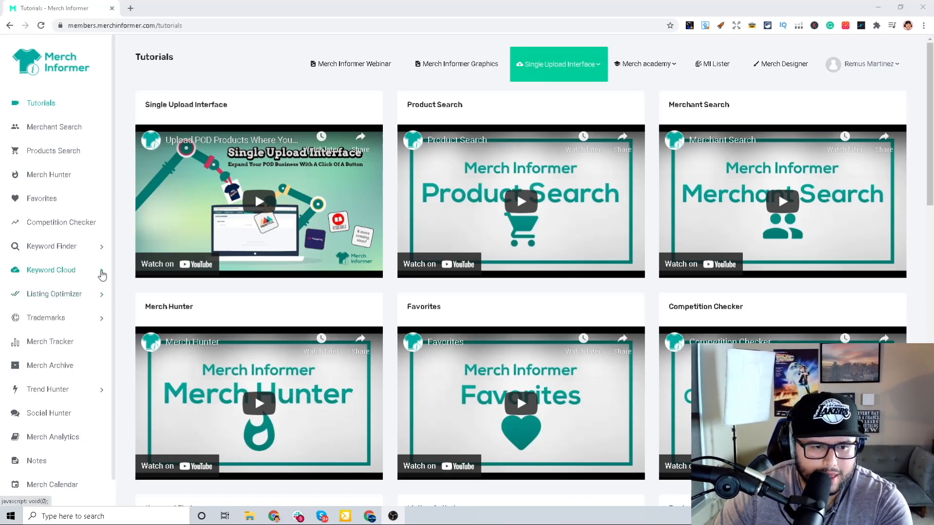
Reach Niche Hunter under Keyword Cloud and show January's top ranked Shirts keywords
{"action": "left_click", "coordinate": [51, 269]}
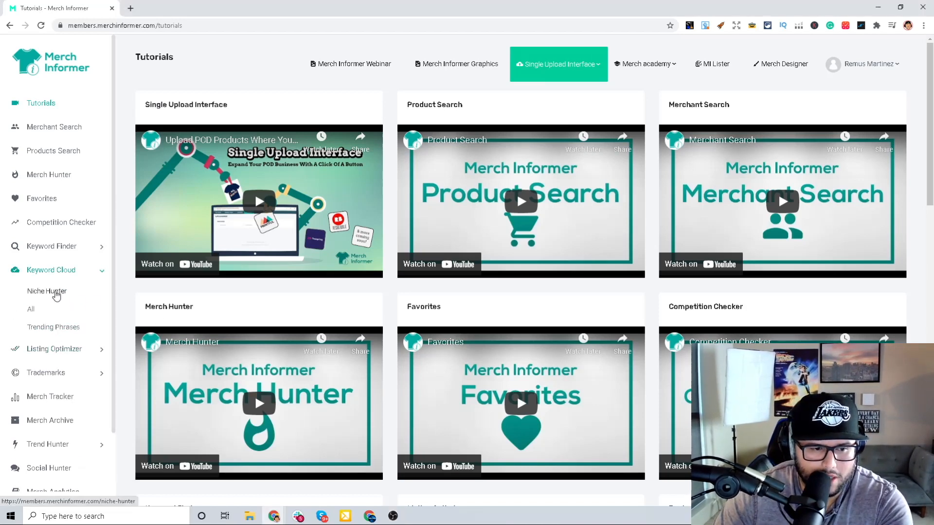
{"action": "left_click", "coordinate": [46, 291]}
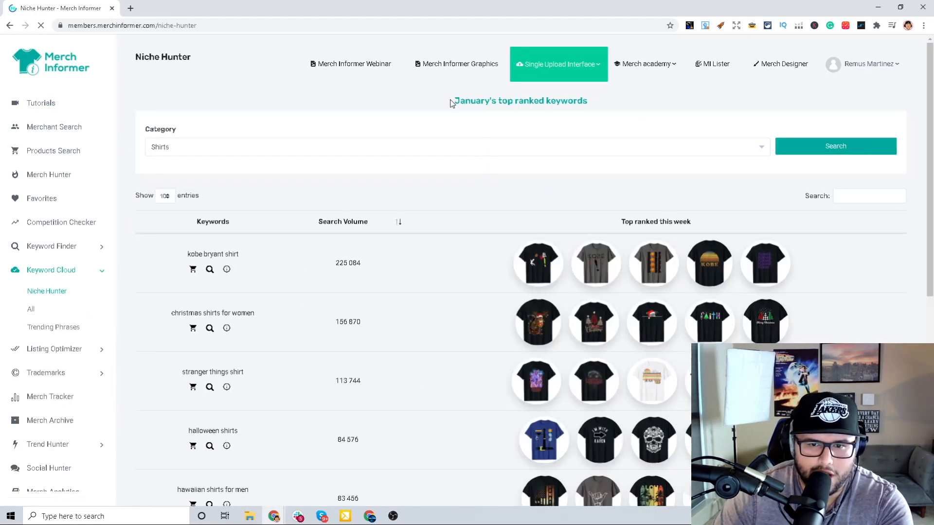
{"action": "triple_click", "coordinate": [519, 100]}
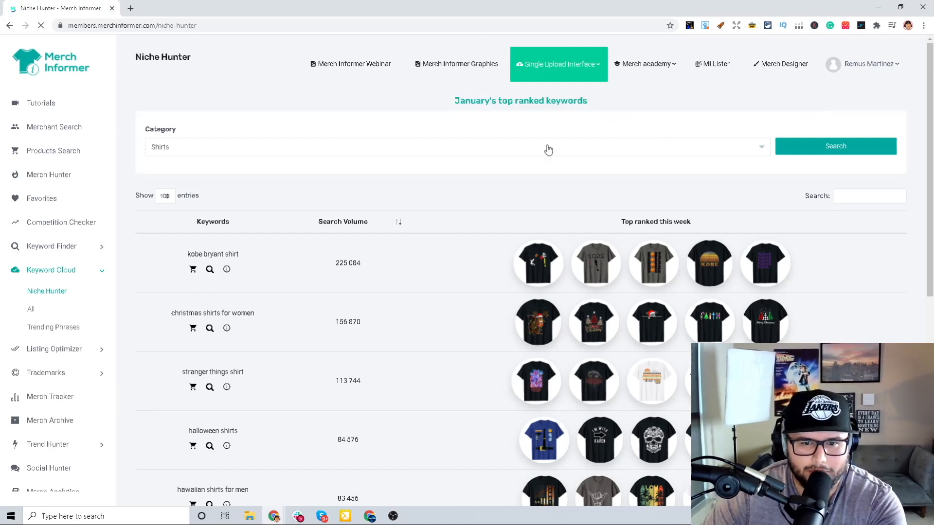
{"action": "left_click", "coordinate": [456, 147]}
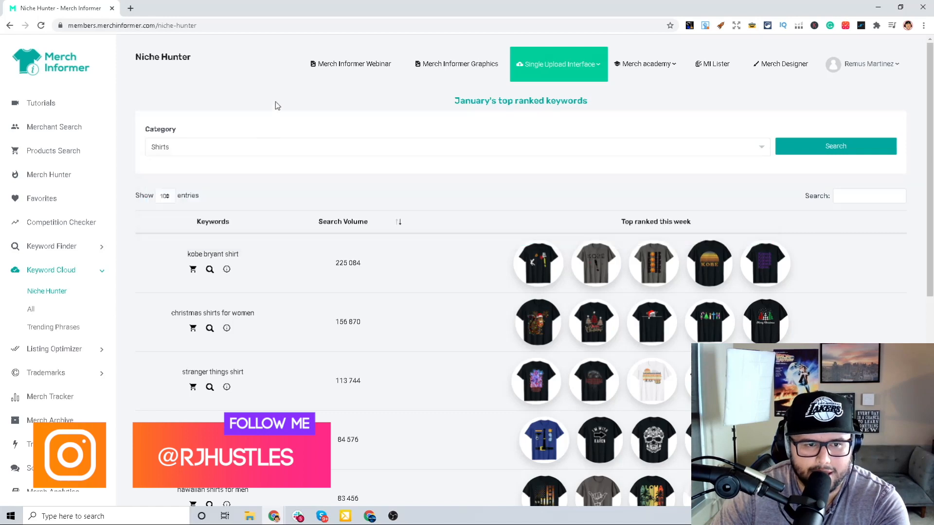
{"action": "mouse_move", "coordinate": [742, 148]}
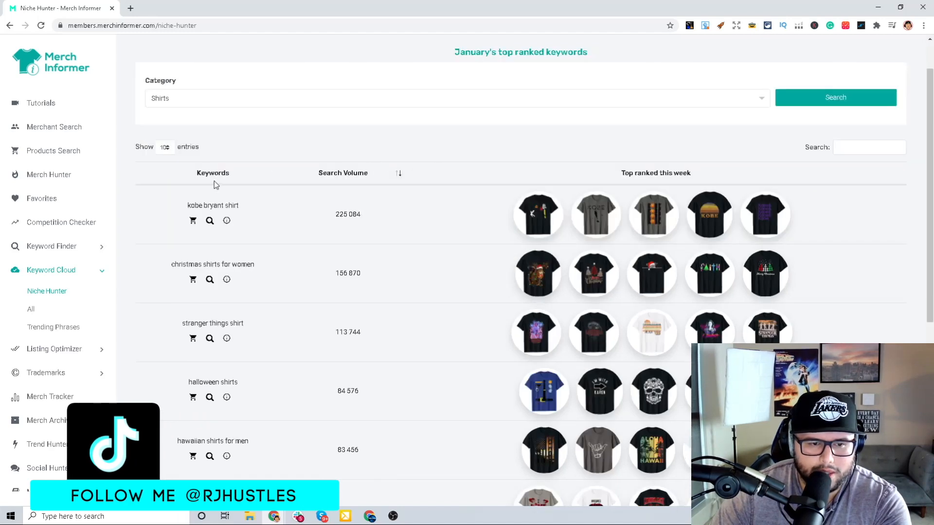
{"action": "scroll", "scroll_direction": "down", "scroll_amount": 3}
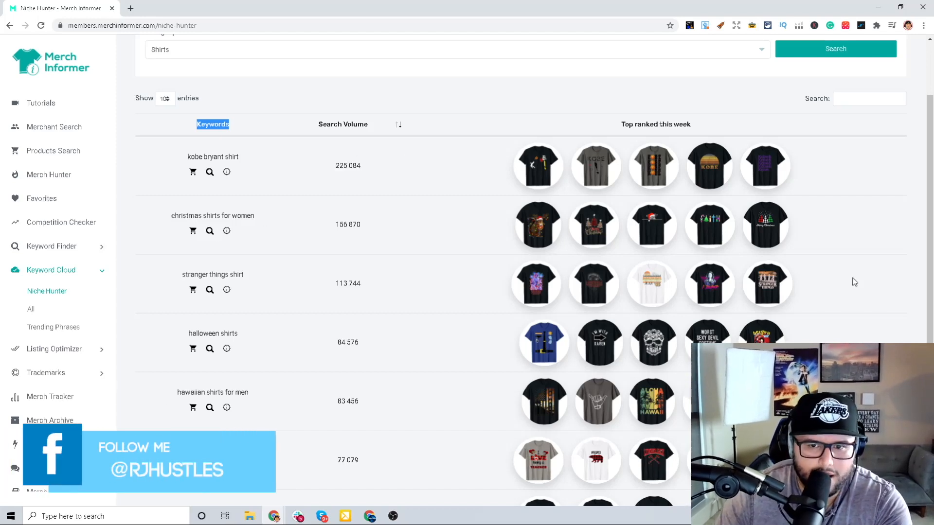
{"action": "mouse_move", "coordinate": [345, 106]}
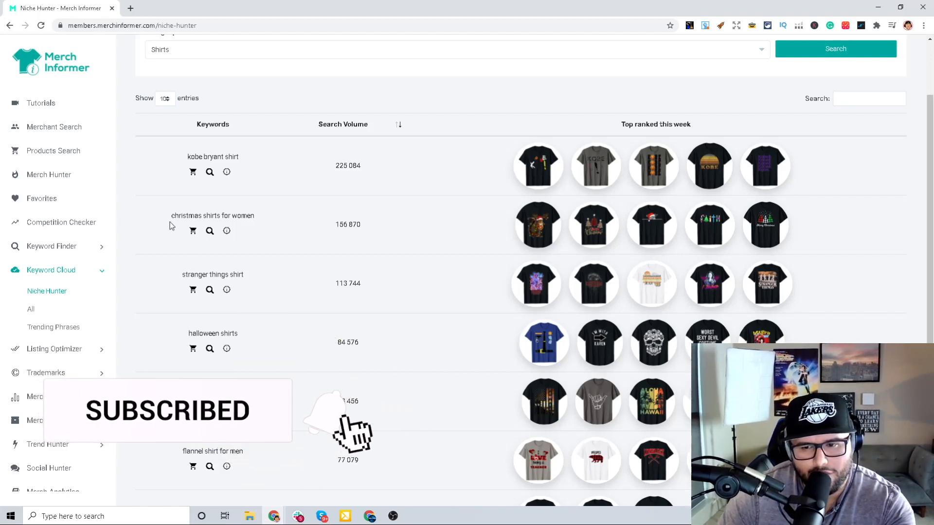
{"action": "left_click", "coordinate": [336, 417]}
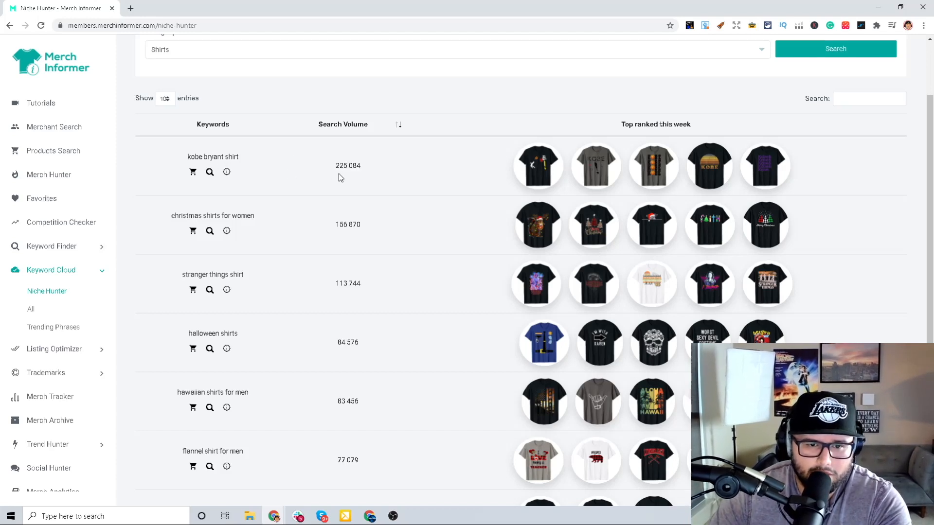
{"action": "scroll", "scroll_direction": "down", "scroll_amount": 3}
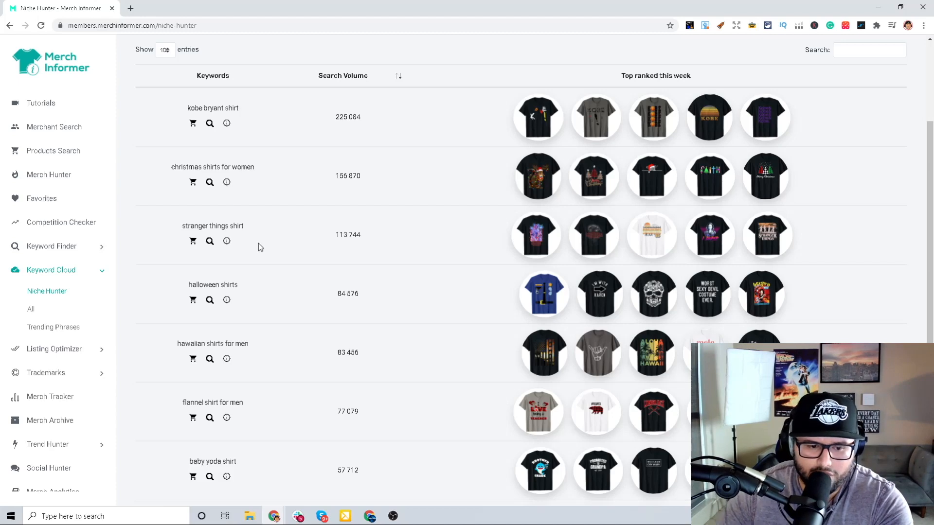
{"action": "mouse_move", "coordinate": [299, 269]}
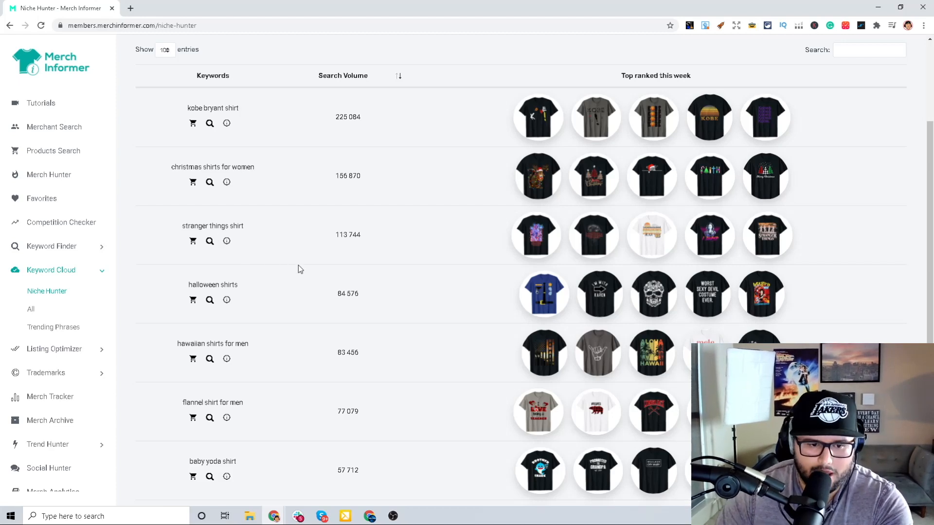
{"action": "scroll", "scroll_direction": "down", "scroll_amount": 3}
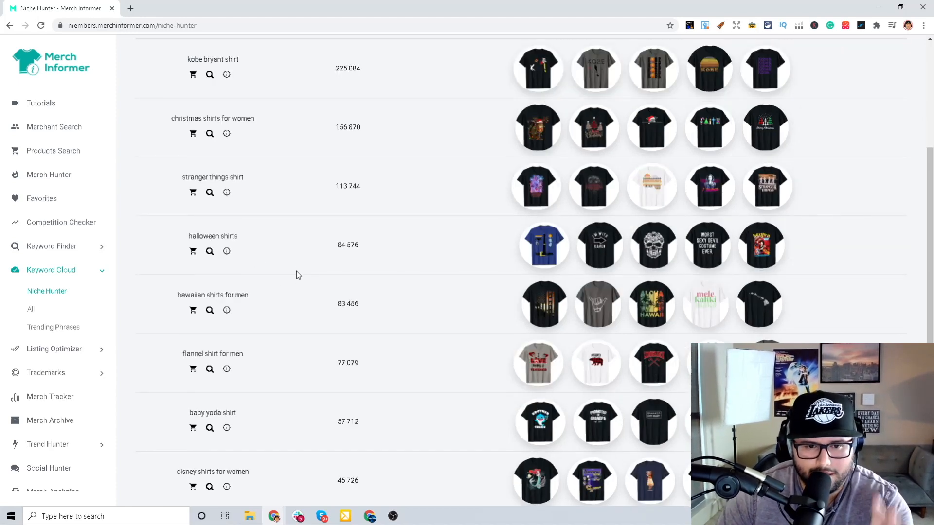
{"action": "scroll", "scroll_direction": "down", "scroll_amount": 3}
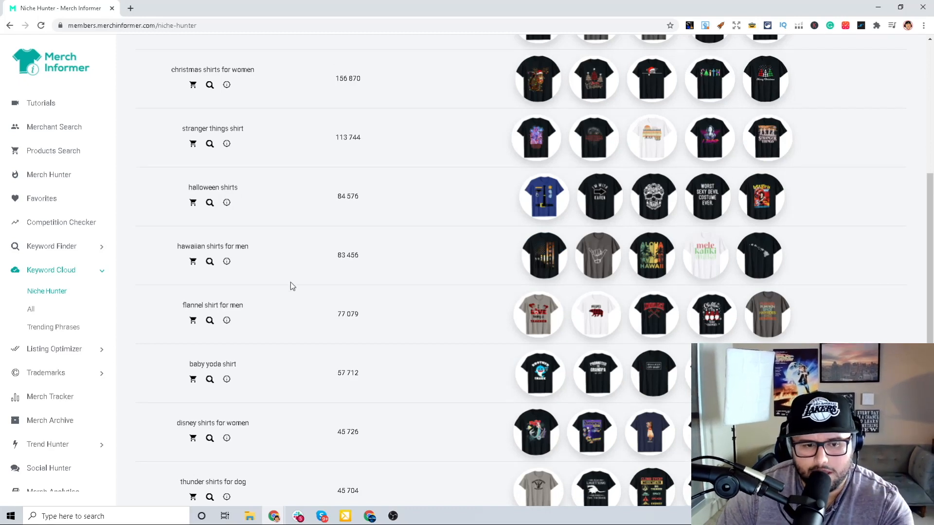
{"action": "scroll", "scroll_direction": "down", "scroll_amount": 3}
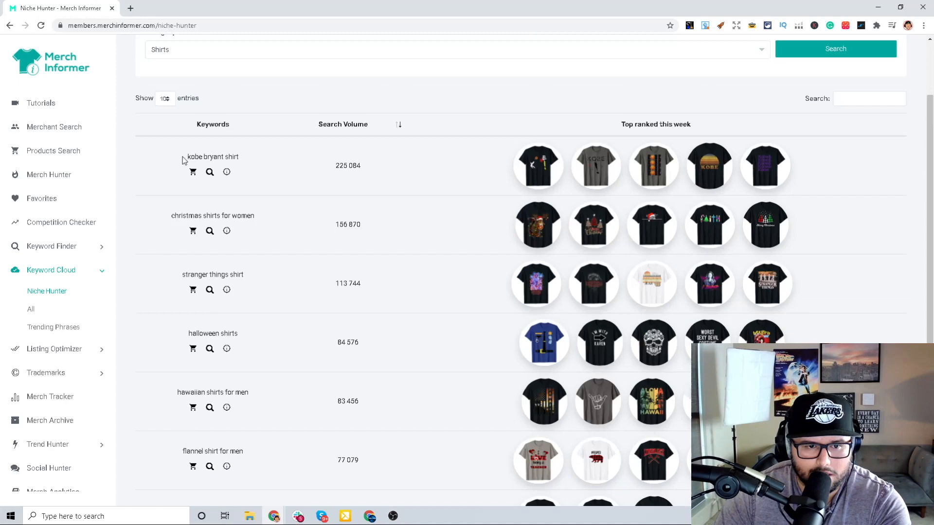
Read down the first-page keywords from 'kobe bryant shirt' toward the bottom of the table
{"action": "double_click", "coordinate": [212, 157]}
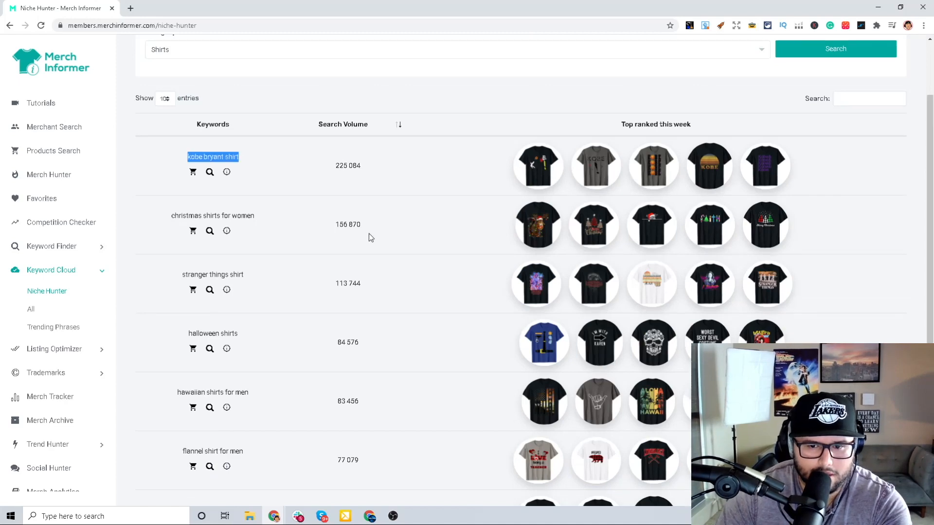
{"action": "scroll", "scroll_direction": "down", "scroll_amount": 3}
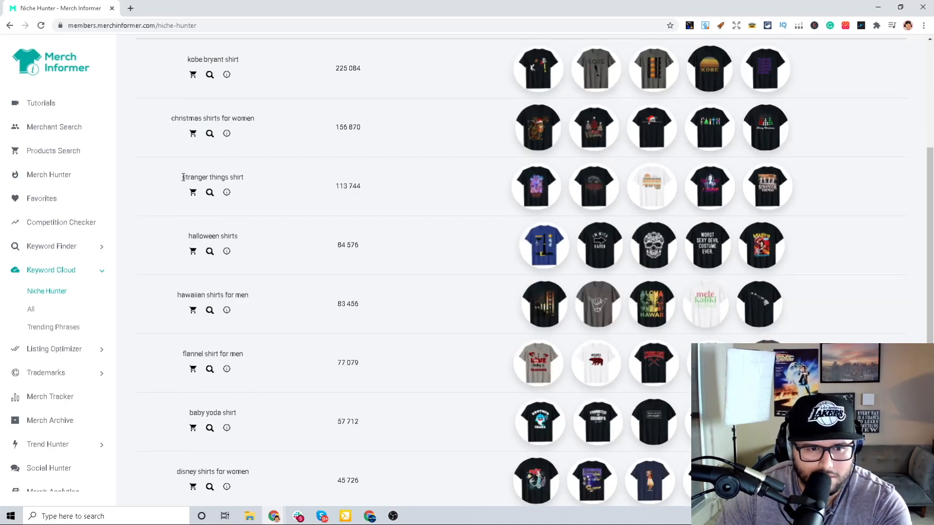
{"action": "scroll", "scroll_direction": "down", "scroll_amount": 3}
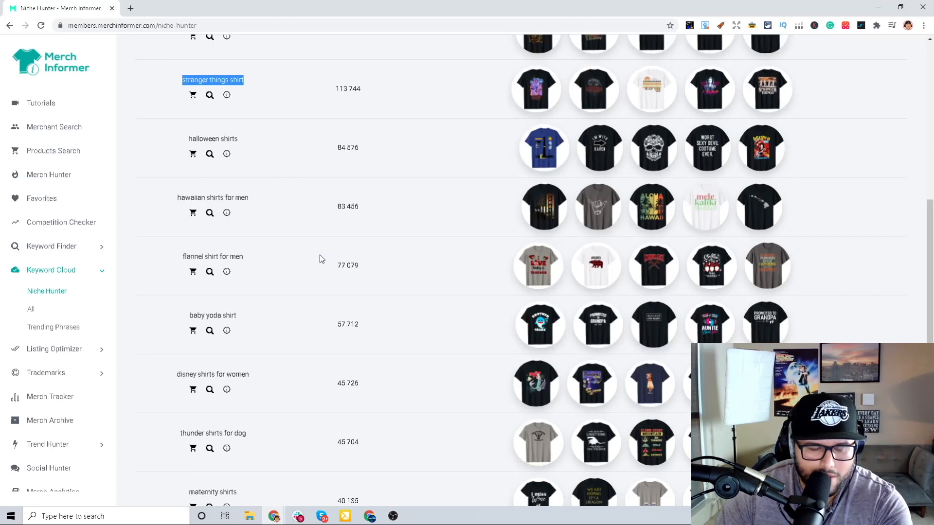
{"action": "scroll", "scroll_direction": "down", "scroll_amount": 3}
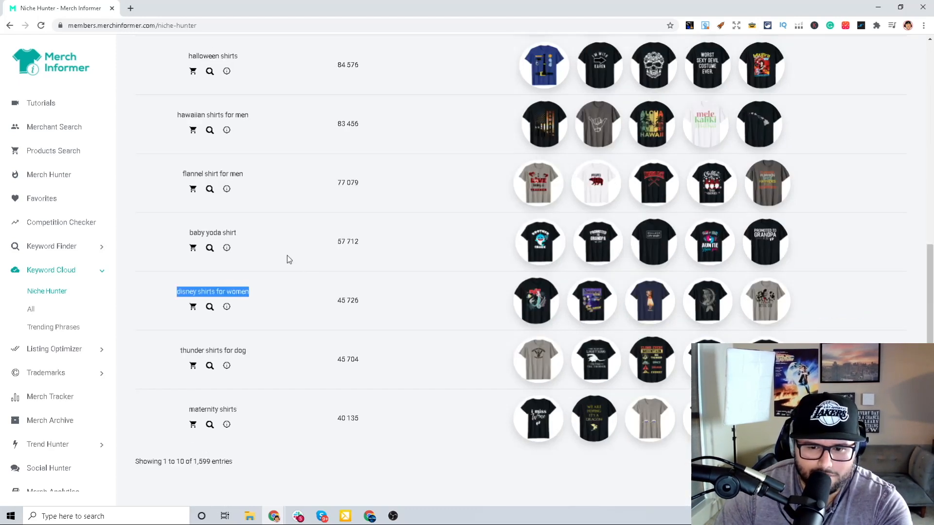
{"action": "mouse_move", "coordinate": [281, 258]}
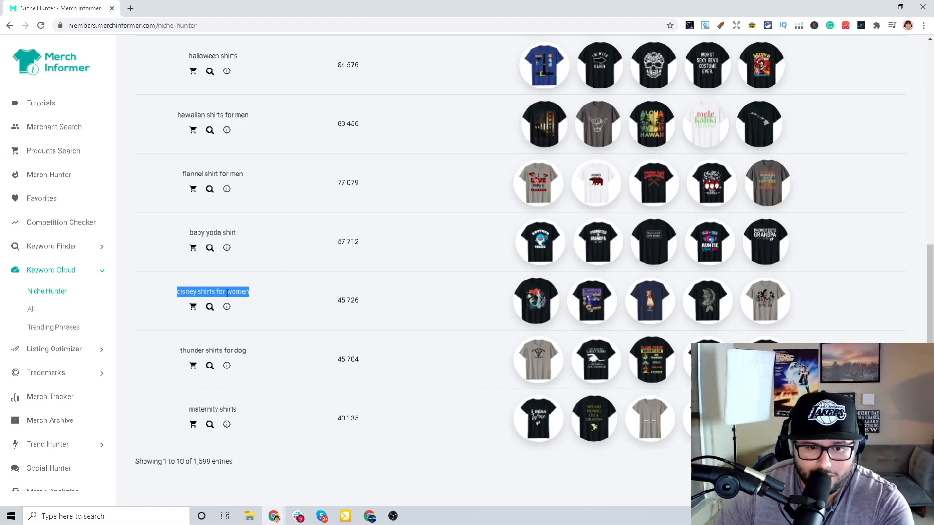
{"action": "mouse_move", "coordinate": [286, 323]}
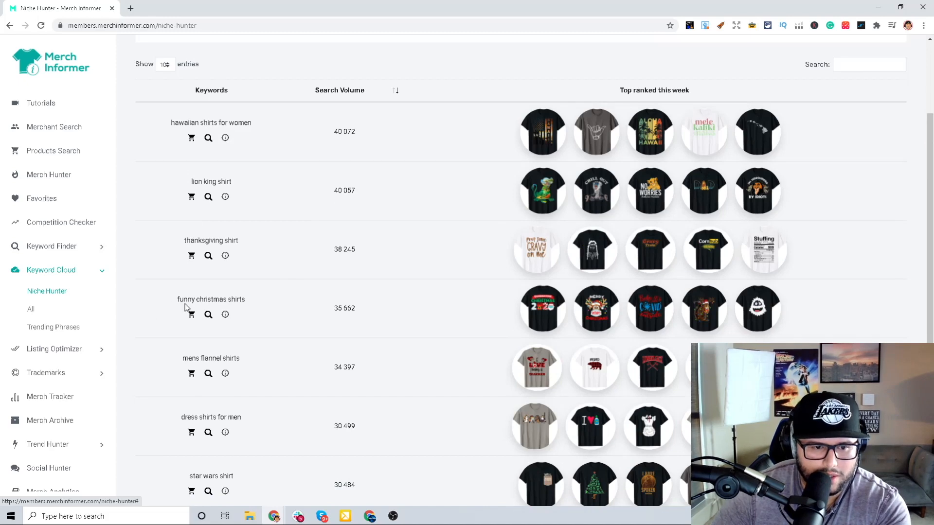
Highlight 'rick and morty shirt' in the list and dismiss its copy options unused
{"action": "scroll", "scroll_direction": "down", "scroll_amount": 3}
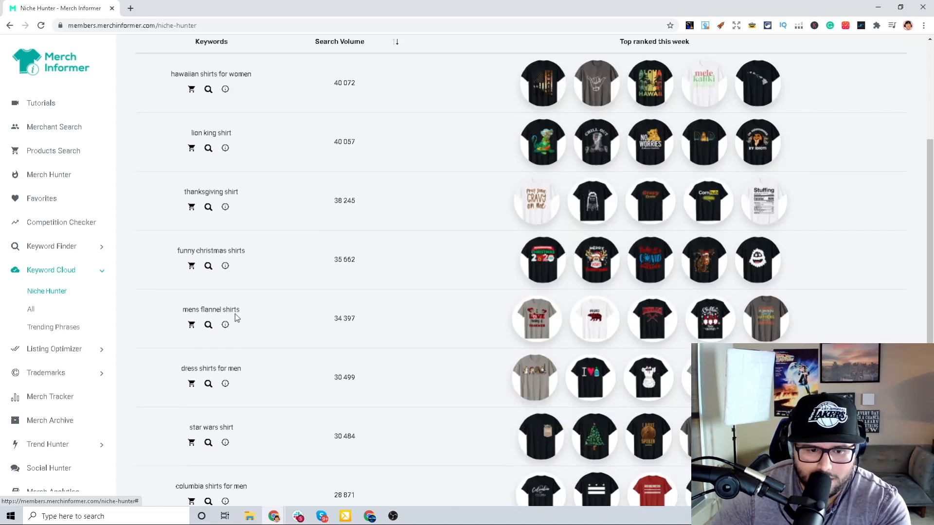
{"action": "scroll", "scroll_direction": "down", "scroll_amount": 3}
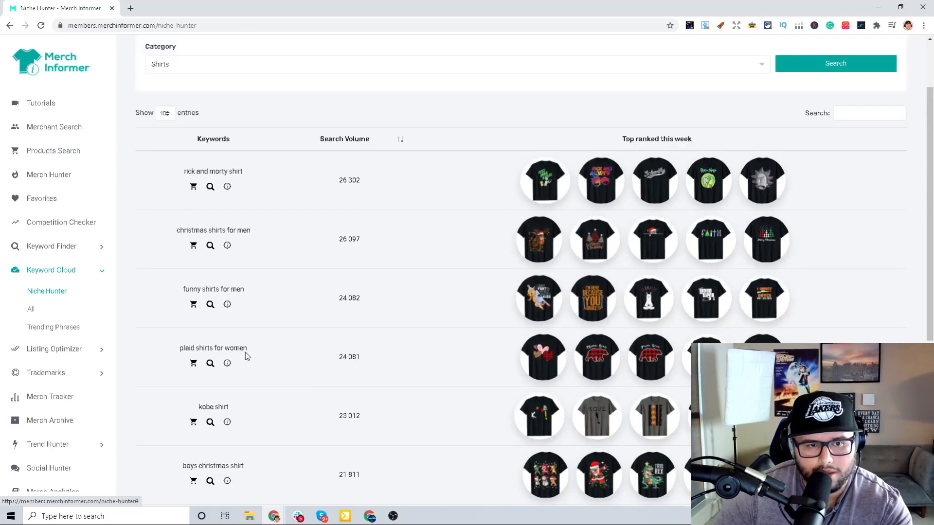
{"action": "double_click", "coordinate": [213, 171]}
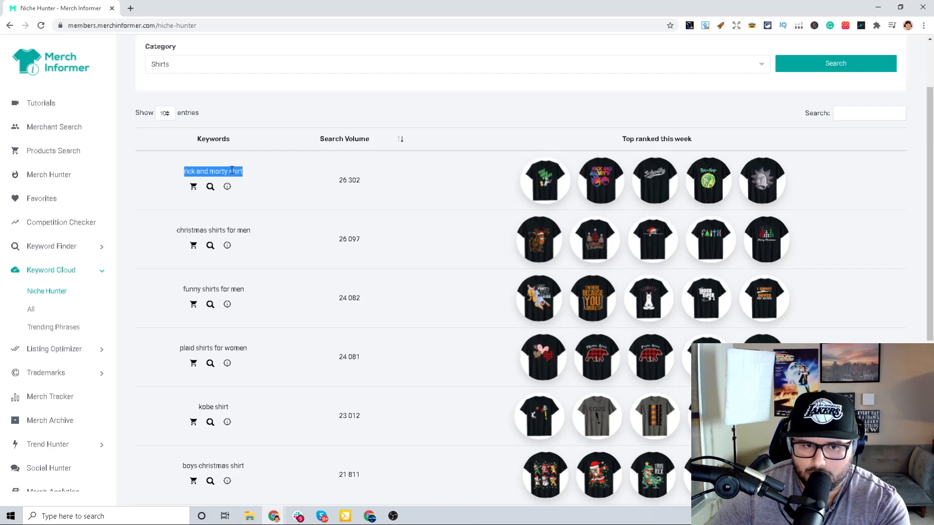
{"action": "right_click", "coordinate": [213, 171]}
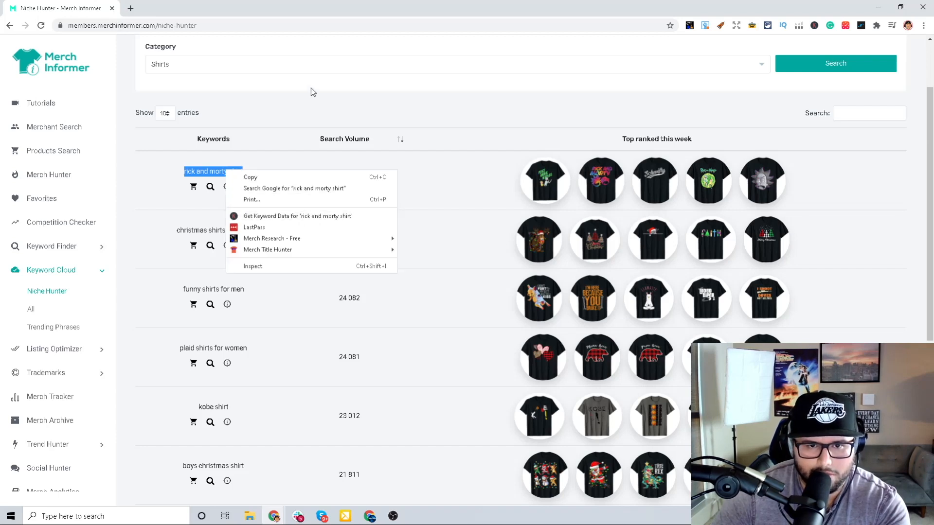
{"action": "left_click", "coordinate": [315, 97]}
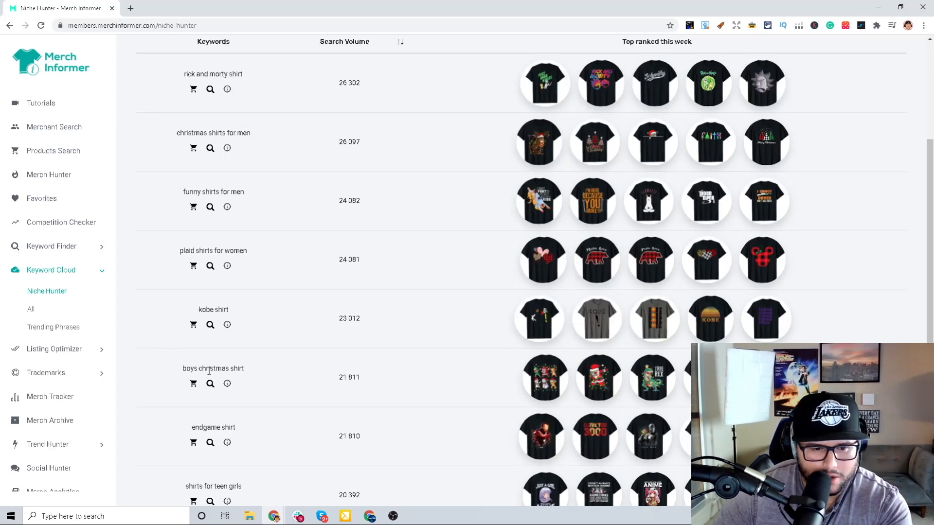
Select 'shamrock shirts for women' in the last row and send it to Products Search
{"action": "scroll", "scroll_direction": "down", "scroll_amount": 3}
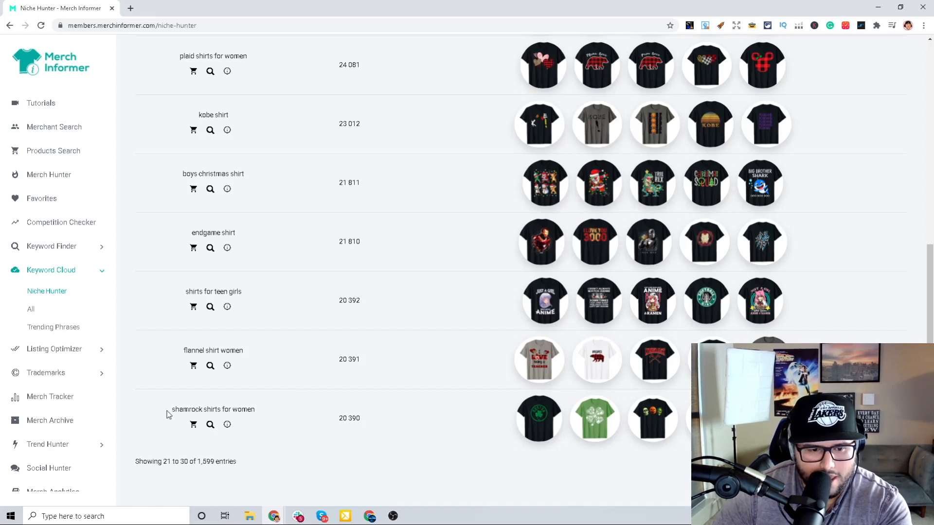
{"action": "double_click", "coordinate": [213, 410]}
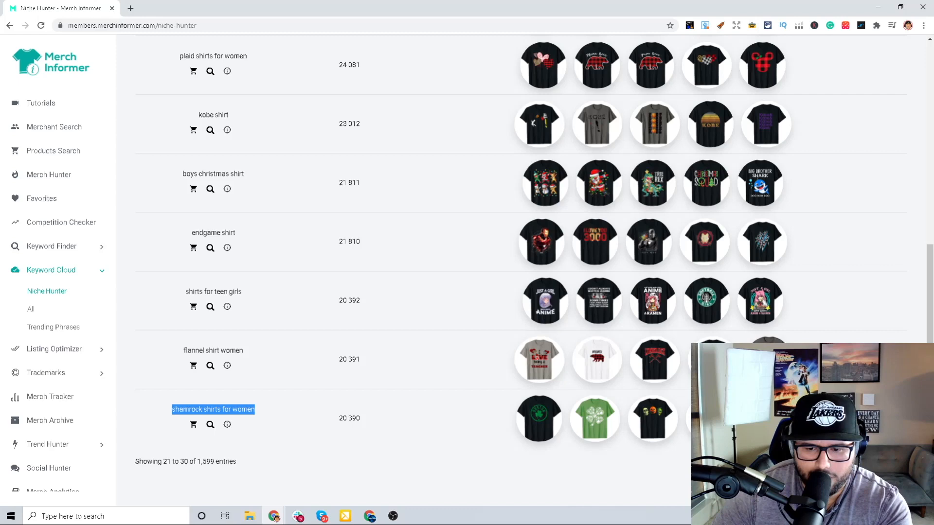
{"action": "mouse_move", "coordinate": [604, 424]}
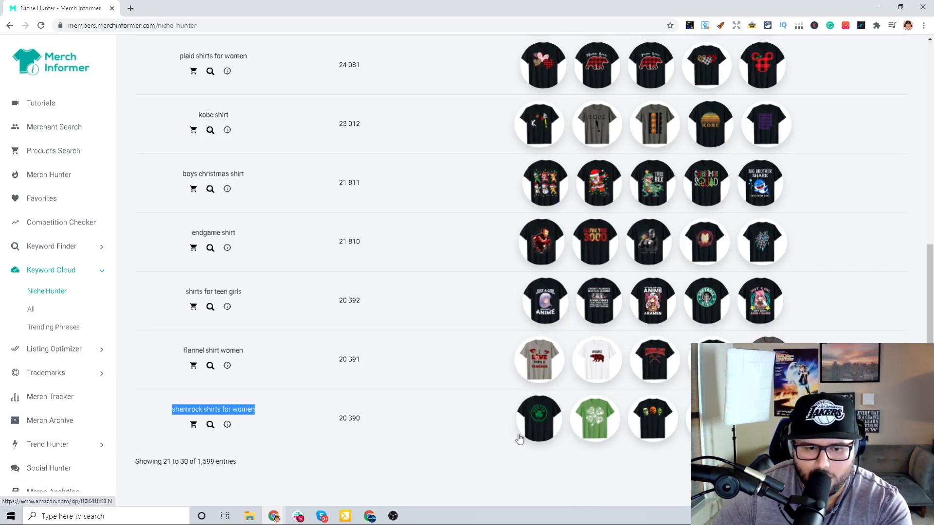
{"action": "mouse_move", "coordinate": [192, 424]}
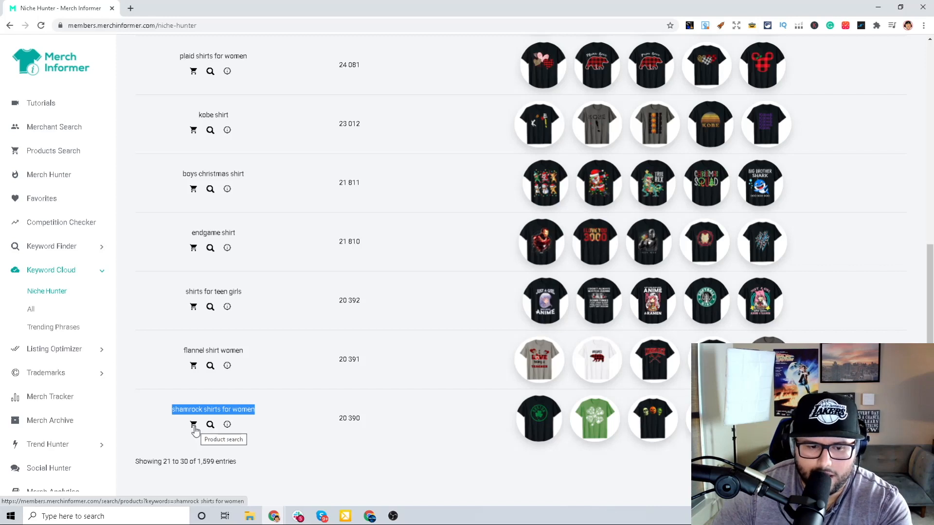
{"action": "left_click", "coordinate": [193, 424]}
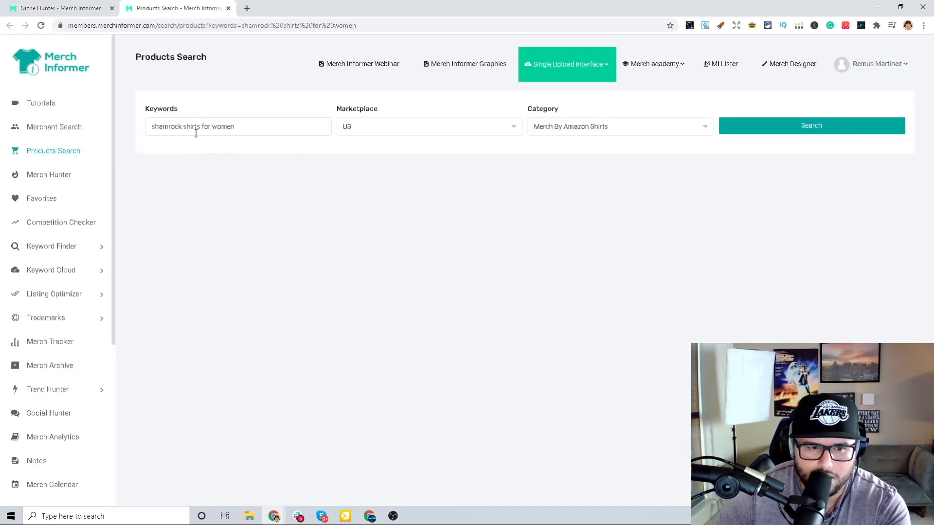
Run the search for 'shamrock shirts for women' and review price data, listings and competition score A
{"action": "left_click", "coordinate": [810, 126]}
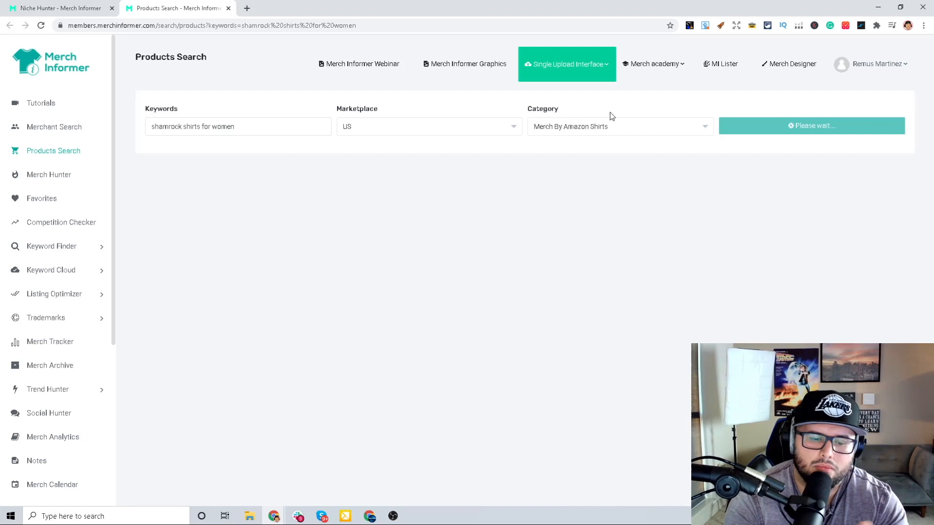
{"action": "left_click", "coordinate": [811, 126]}
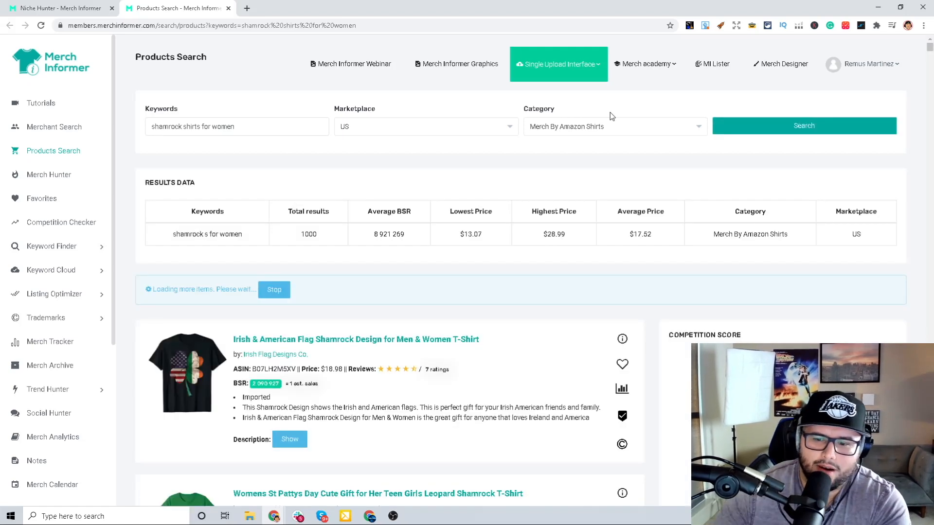
{"action": "scroll", "scroll_direction": "down", "scroll_amount": 3}
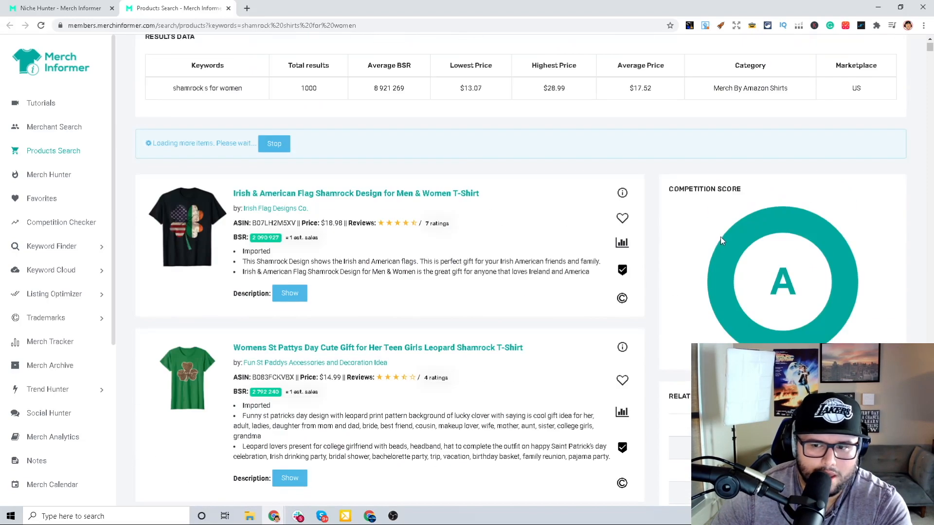
{"action": "scroll", "scroll_direction": "down", "scroll_amount": 3}
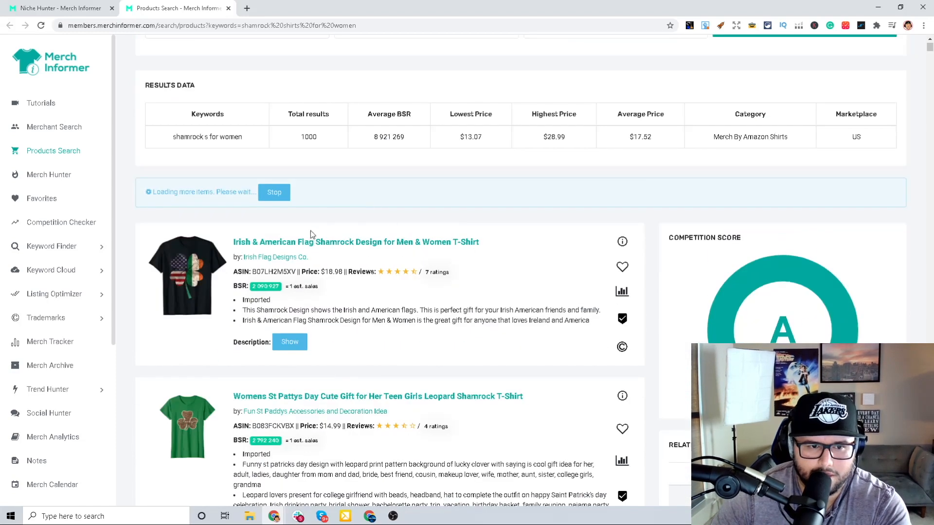
{"action": "scroll", "scroll_direction": "down", "scroll_amount": 3}
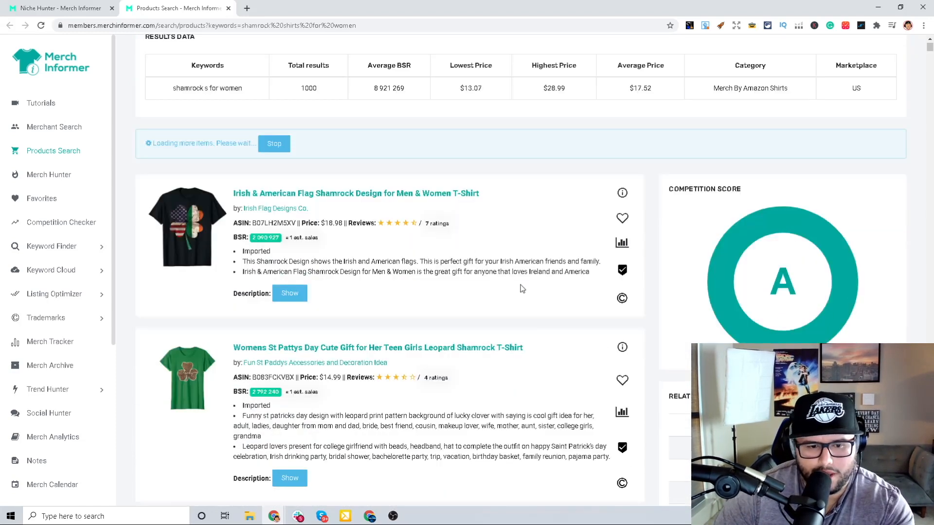
{"action": "scroll", "scroll_direction": "down", "scroll_amount": 3}
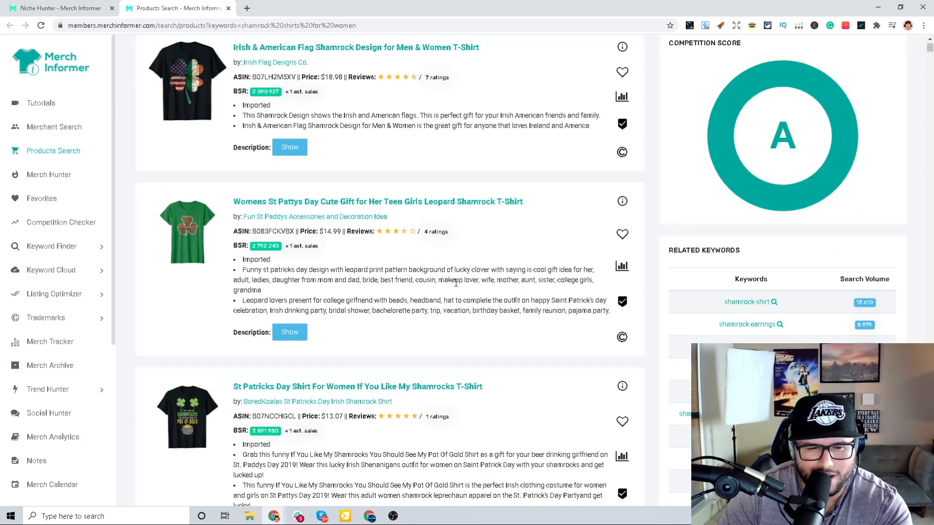
{"action": "scroll", "scroll_direction": "down", "scroll_amount": 3}
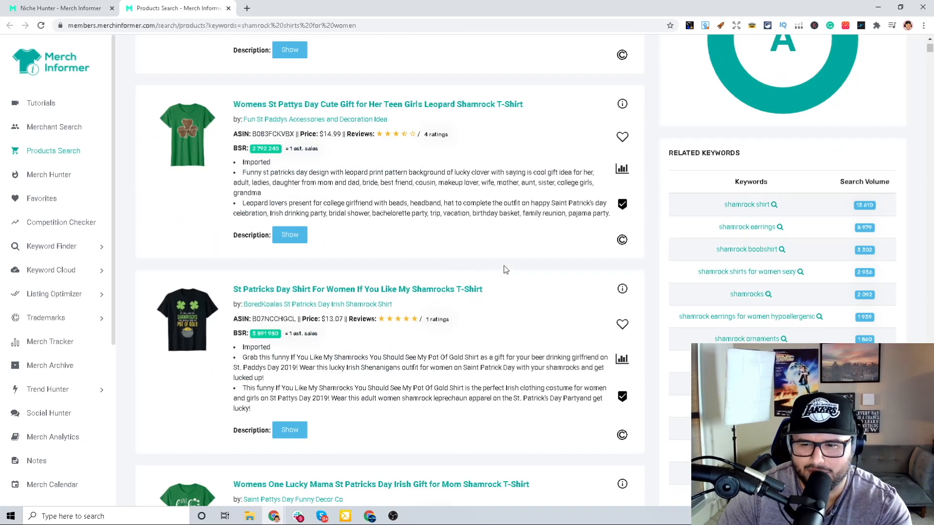
{"action": "mouse_move", "coordinate": [757, 242]}
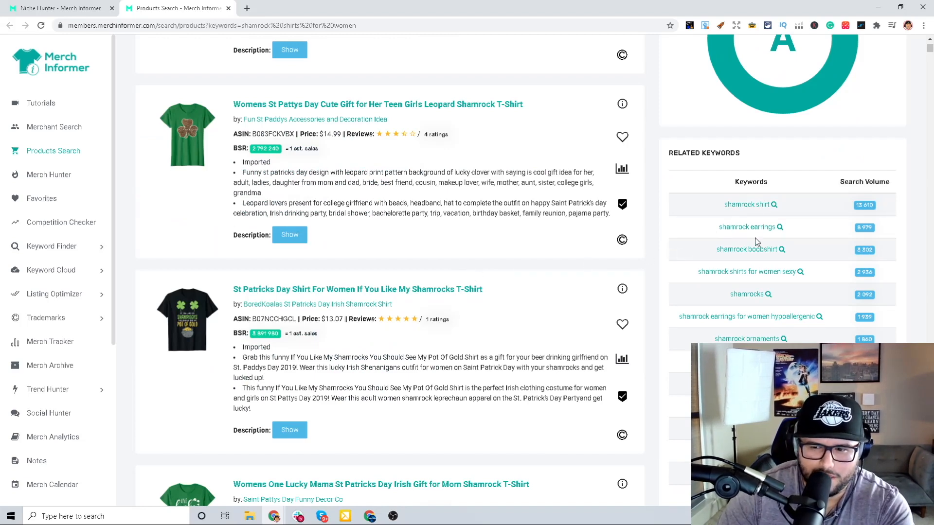
{"action": "scroll", "scroll_direction": "down", "scroll_amount": 3}
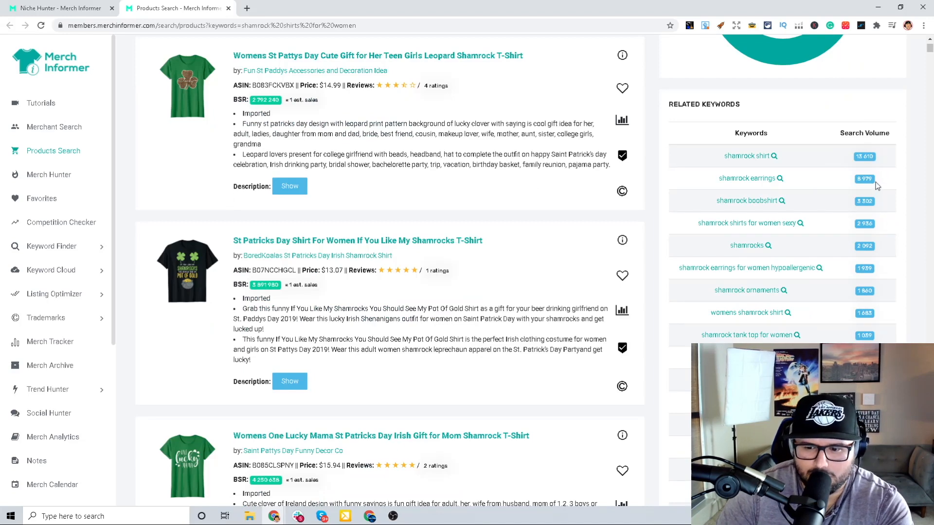
{"action": "mouse_move", "coordinate": [618, 326]}
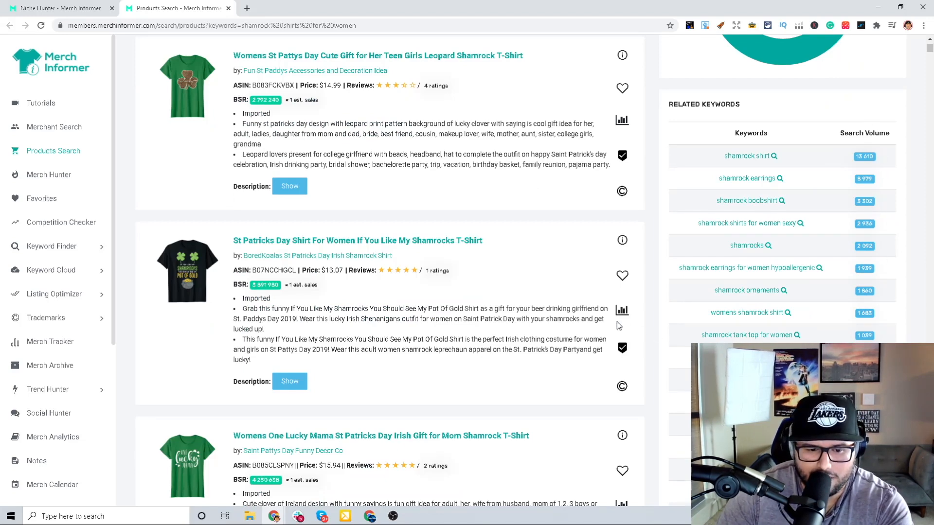
{"action": "scroll", "scroll_direction": "down", "scroll_amount": 3}
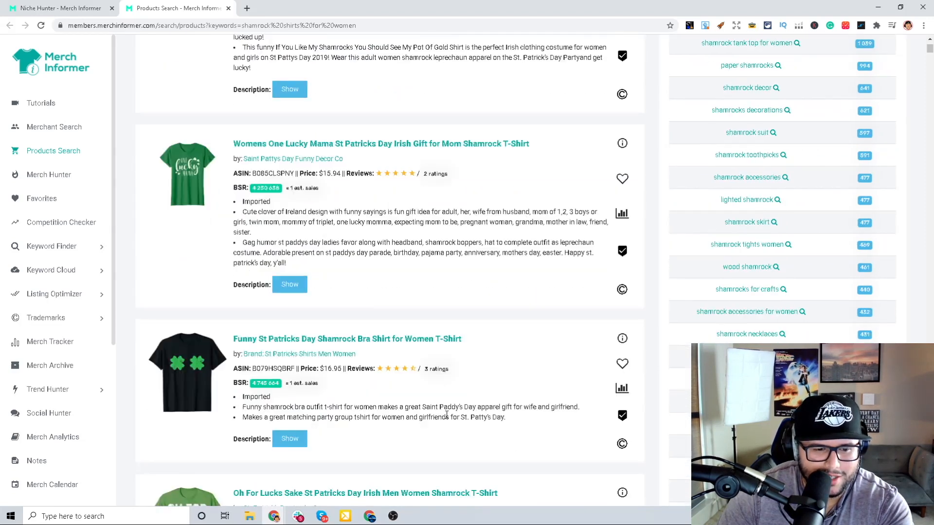
{"action": "mouse_move", "coordinate": [188, 173]}
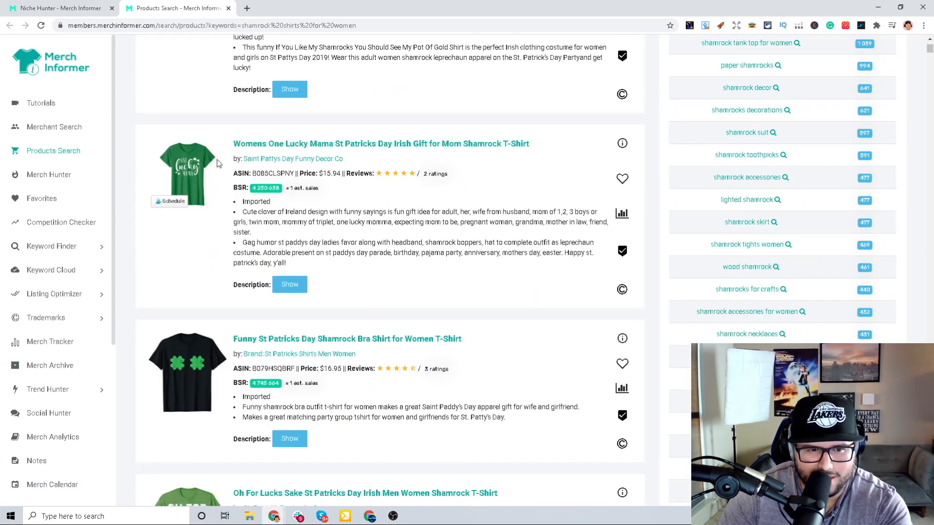
{"action": "scroll", "scroll_direction": "down", "scroll_amount": 3}
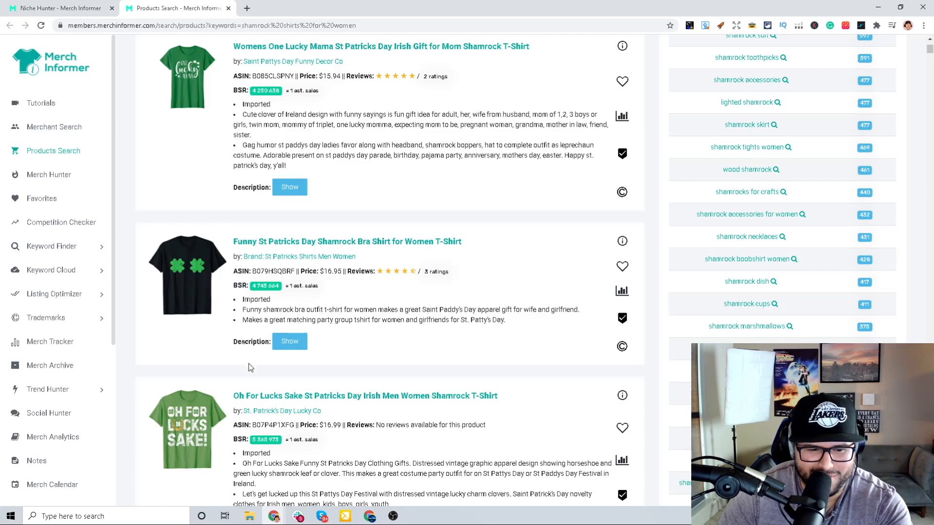
{"action": "scroll", "scroll_direction": "down", "scroll_amount": 3}
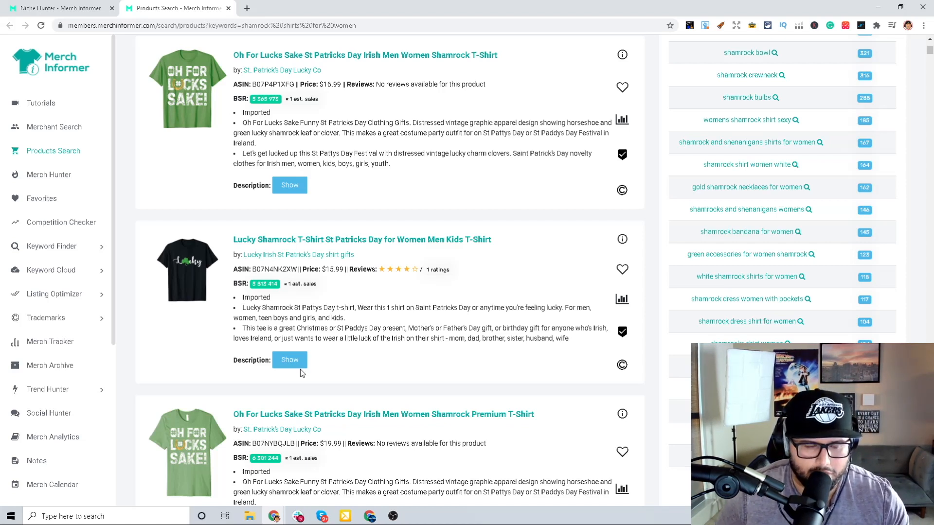
{"action": "mouse_move", "coordinate": [359, 285]}
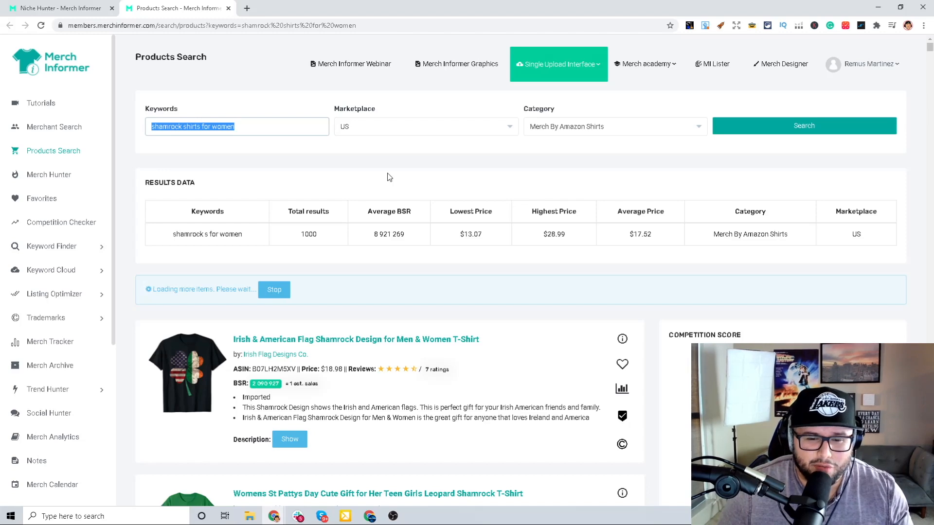
Return to the Niche Hunter table and browse down January's ranked shirt keywords
{"action": "left_click", "coordinate": [47, 291]}
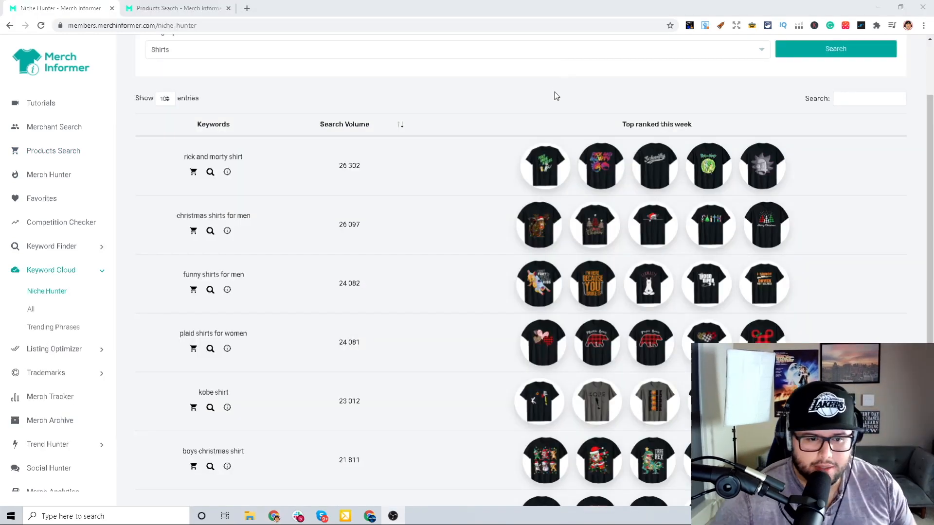
{"action": "scroll", "scroll_direction": "down", "scroll_amount": 3}
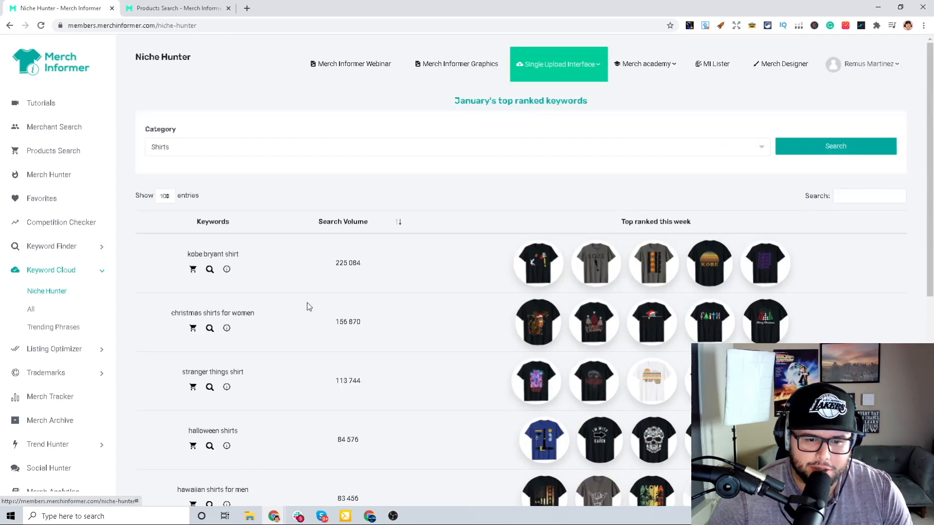
{"action": "scroll", "scroll_direction": "down", "scroll_amount": 3}
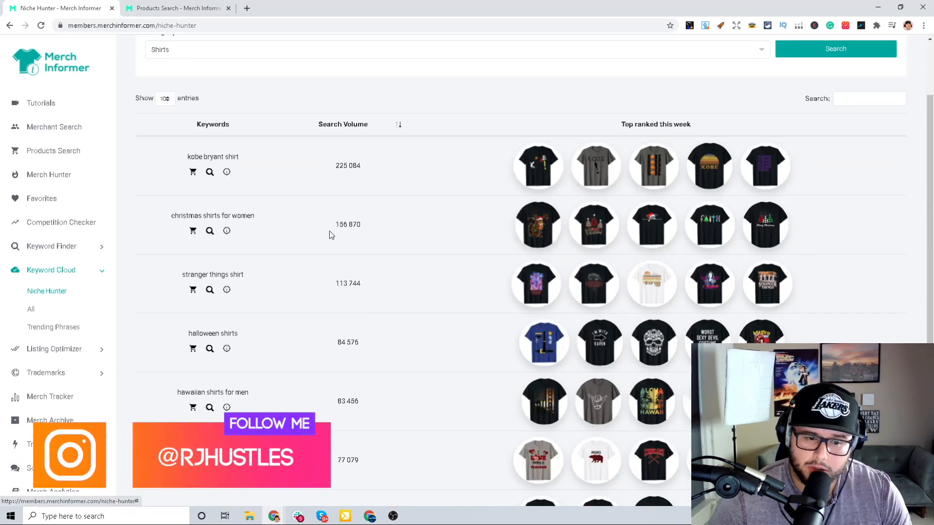